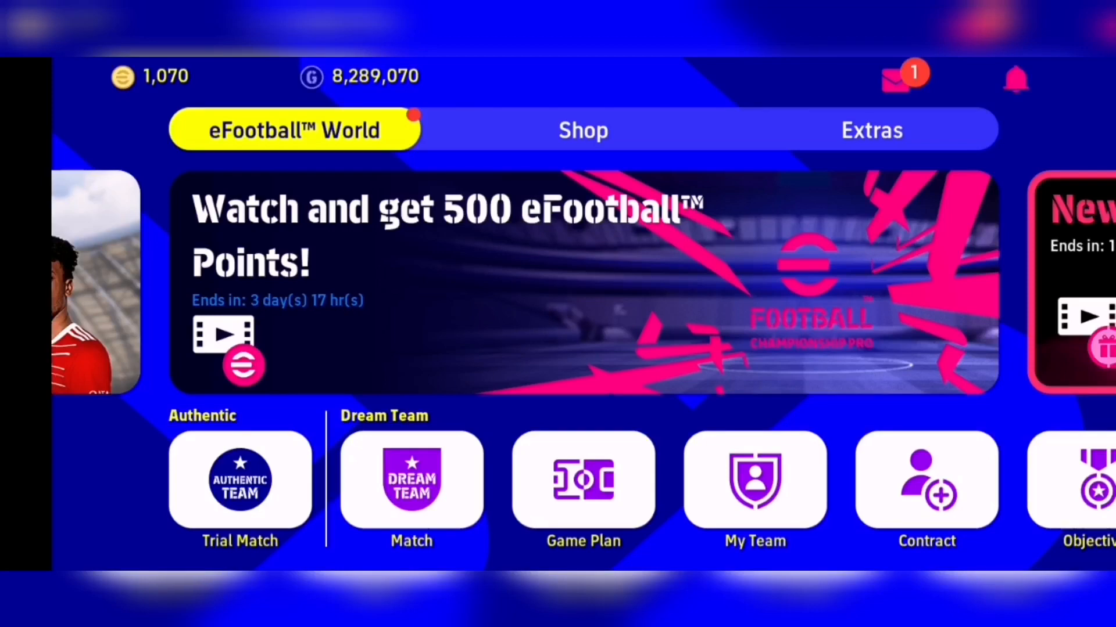
# View the 4-3-3 Dream Team lineup with Casillas in goal, then exit to the home screen
pyautogui.click(754, 480)
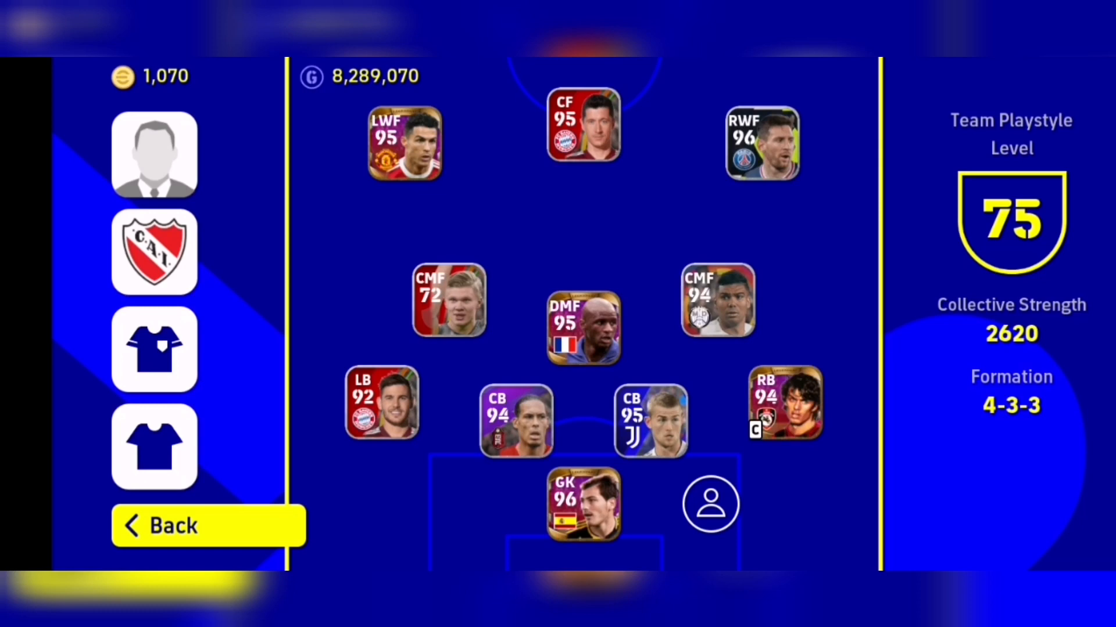
pyautogui.click(208, 525)
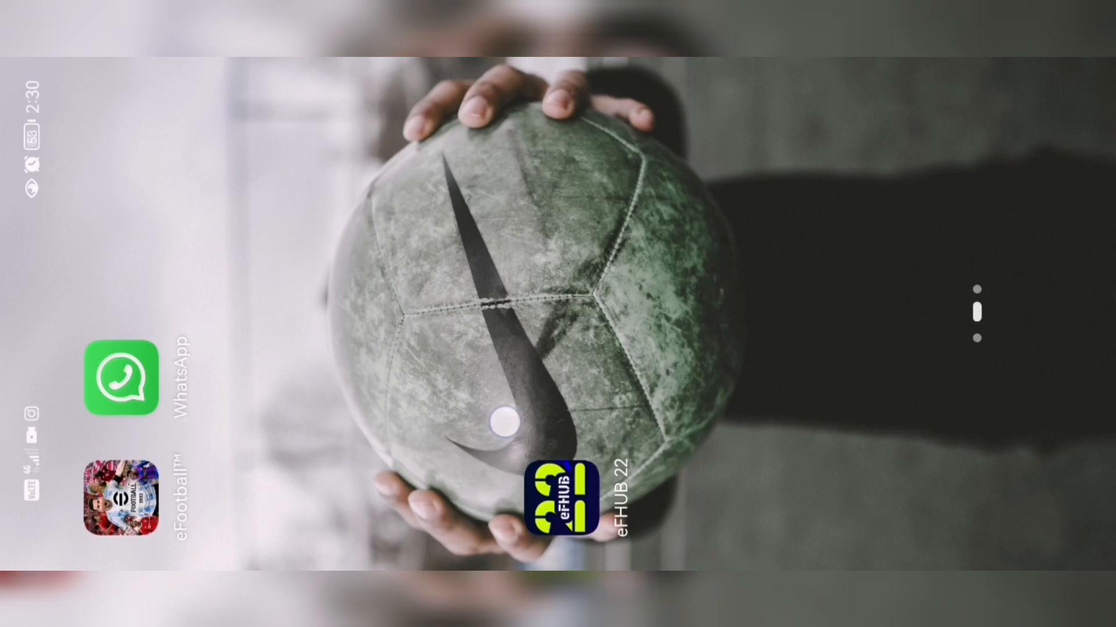
# Swipe the home screen and launch the eFHUB 22 guide app
pyautogui.scroll(-3)
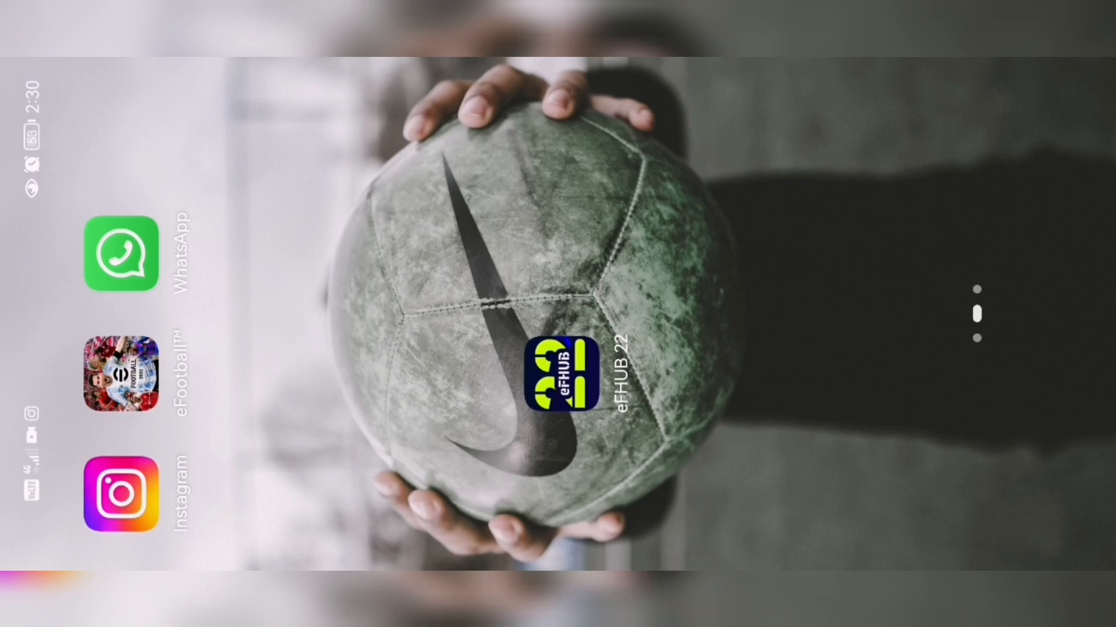
pyautogui.click(564, 375)
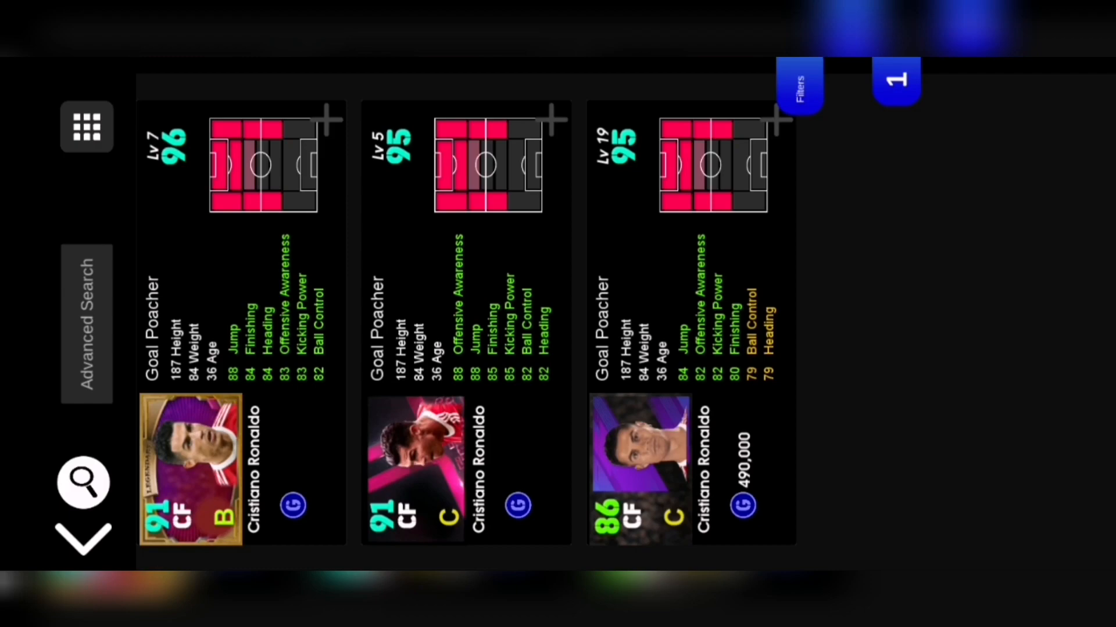
# Leave the Cristiano Ronaldo results and return to the eFootball World home screen
pyautogui.click(638, 466)
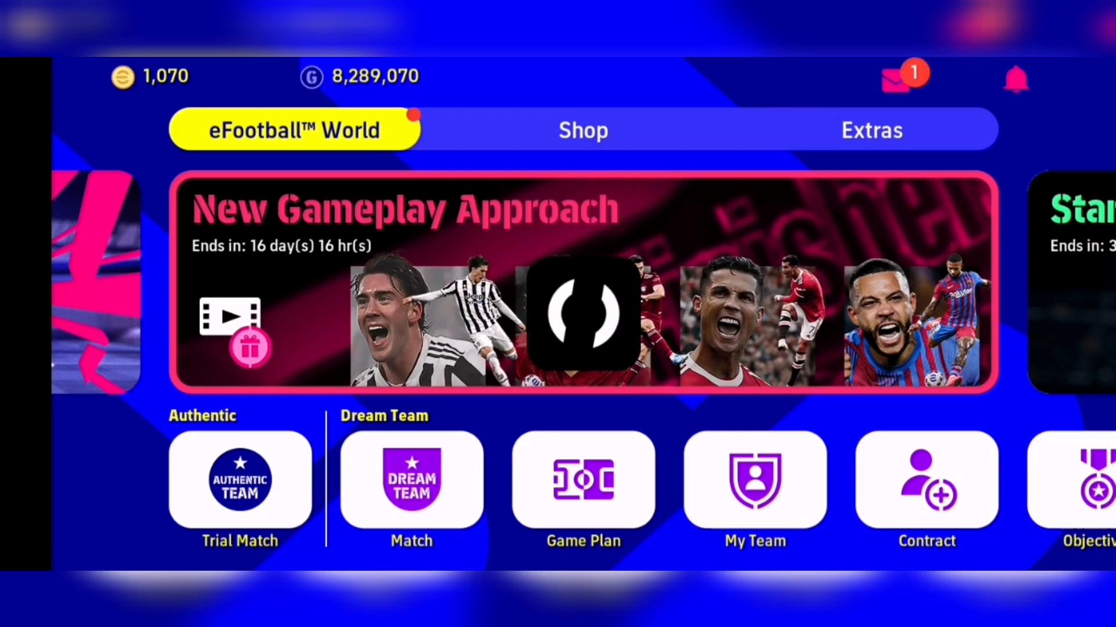
# Level-train Alisson with Exp. 10,000 and Exp. 4,000 programs to reach 36 progression points
pyautogui.click(754, 481)
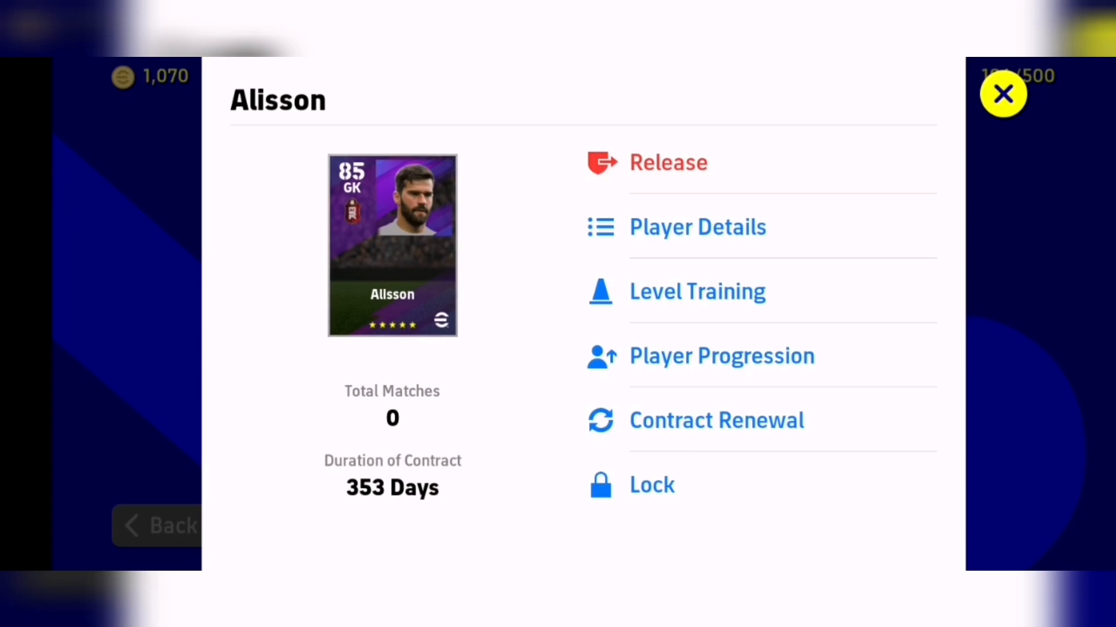
pyautogui.click(1003, 93)
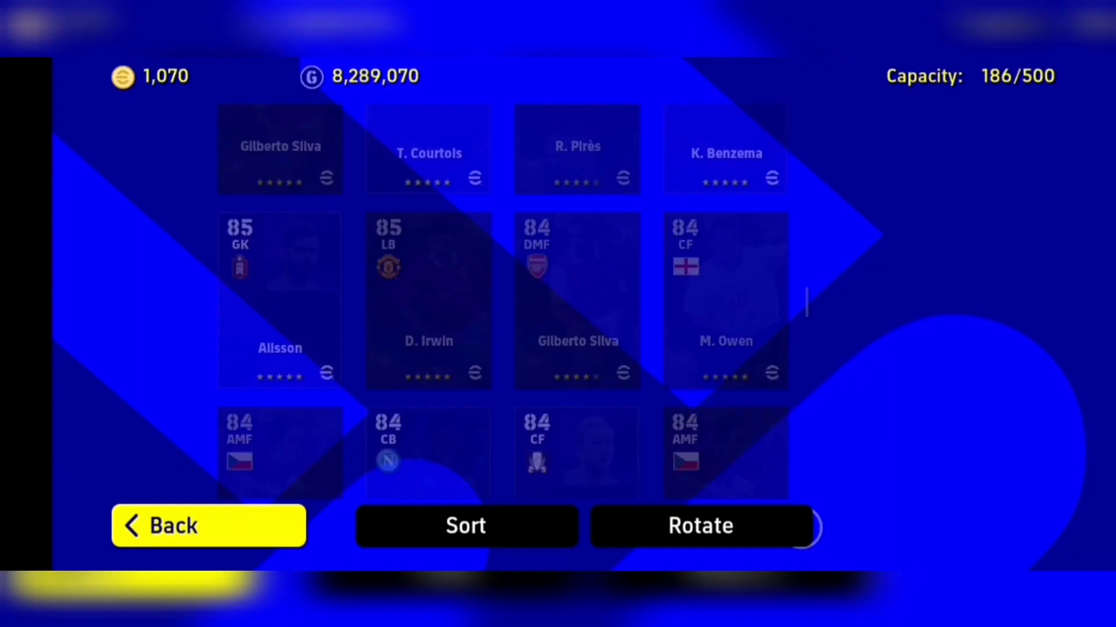
pyautogui.click(280, 299)
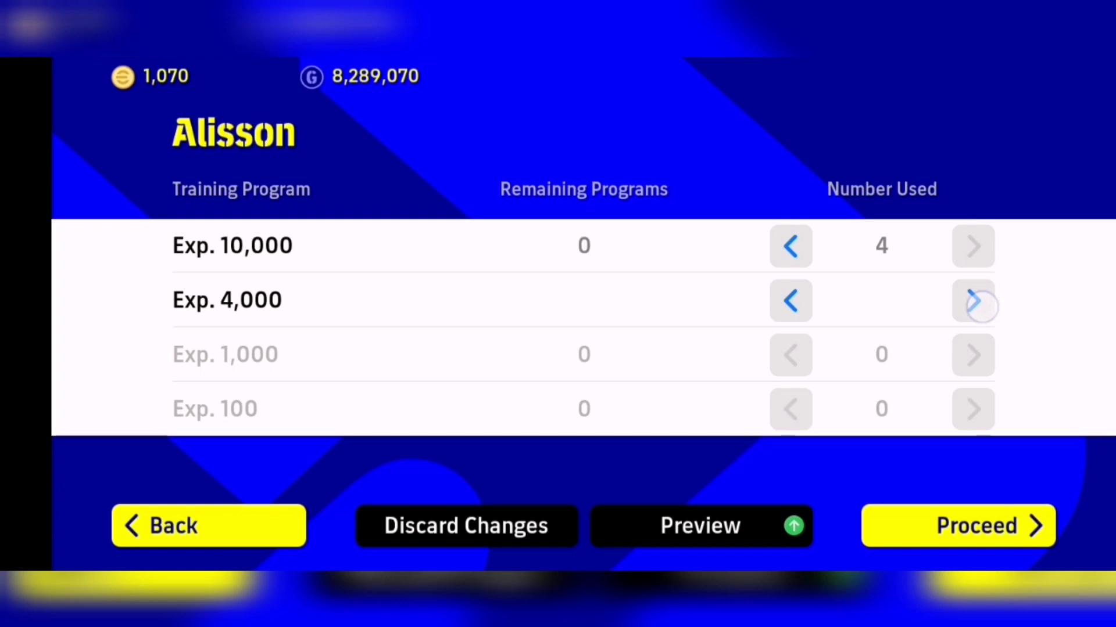
pyautogui.click(957, 526)
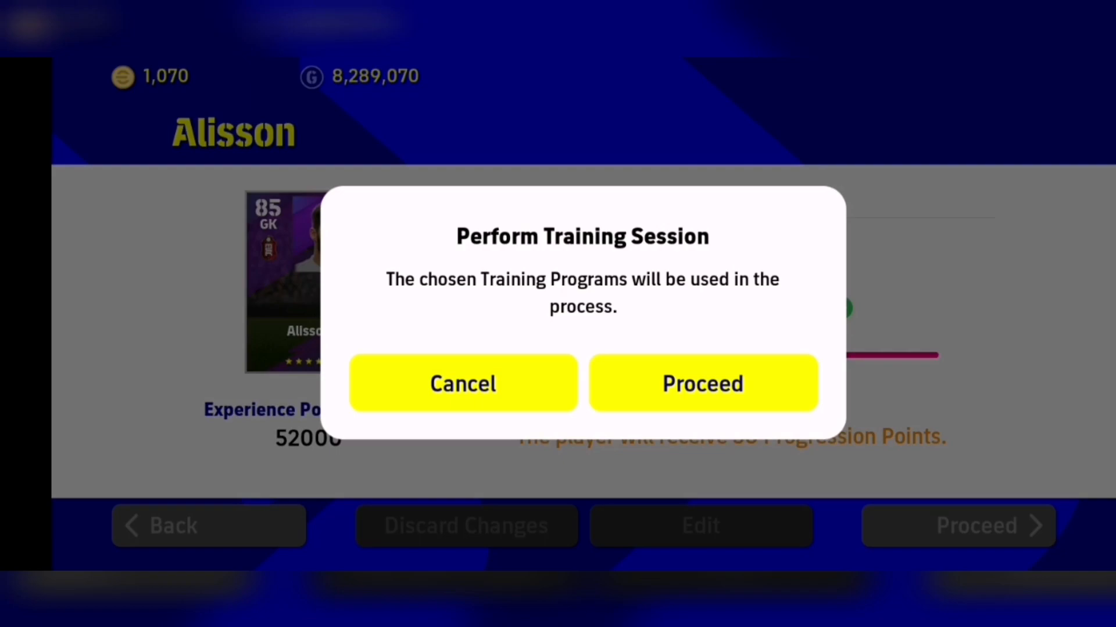
pyautogui.click(703, 383)
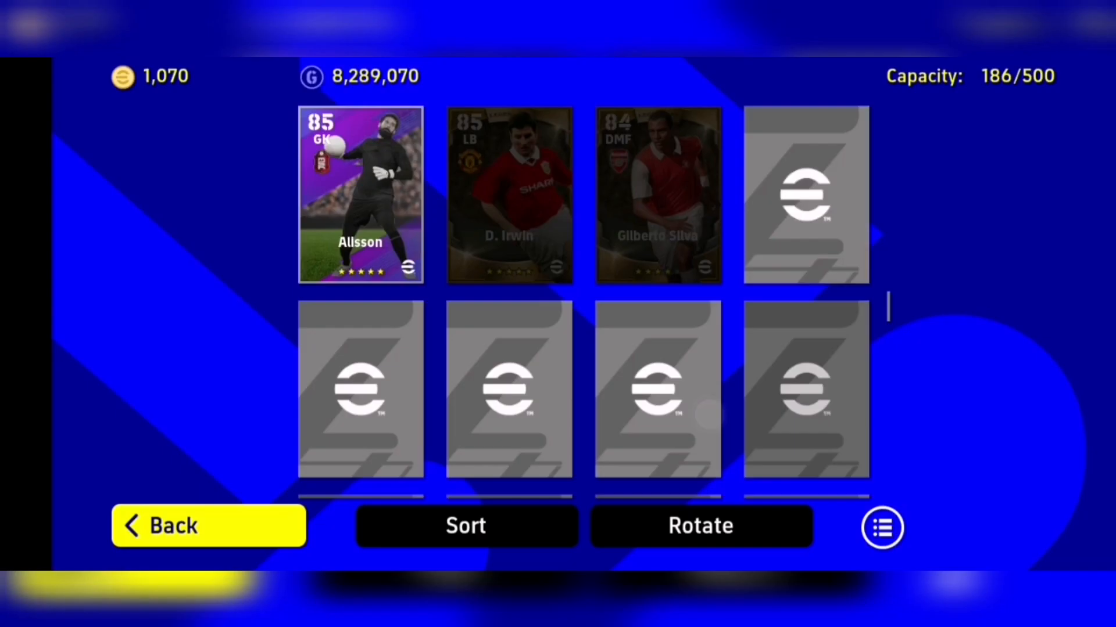
pyautogui.click(360, 195)
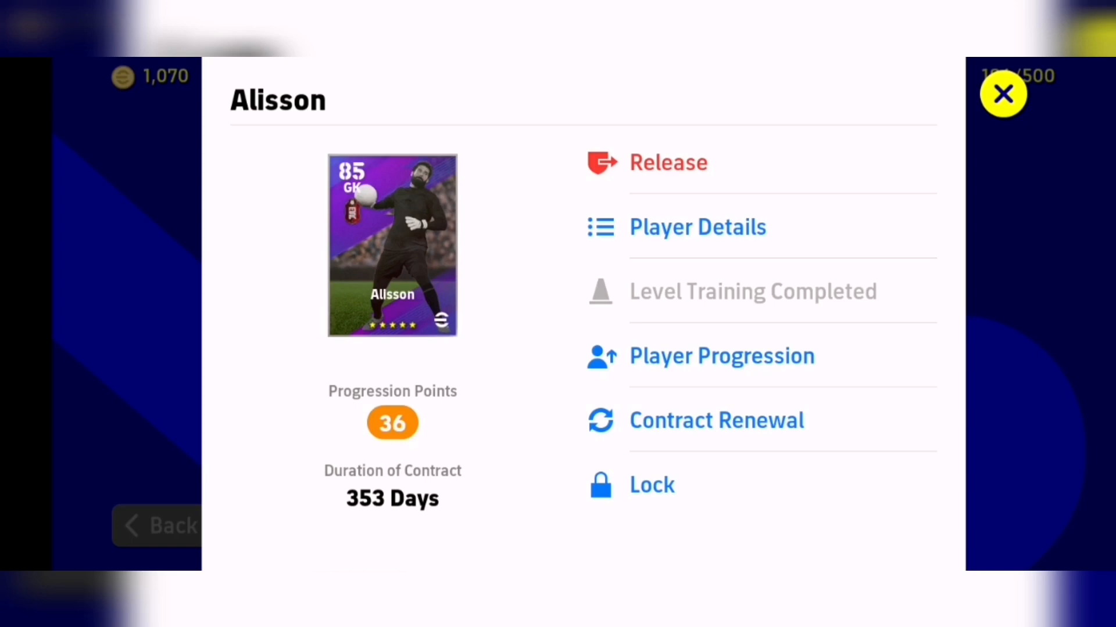
# Review Alisson's 36-point GK progression build in eFHUB 22, then return to eFootball
pyautogui.click(721, 356)
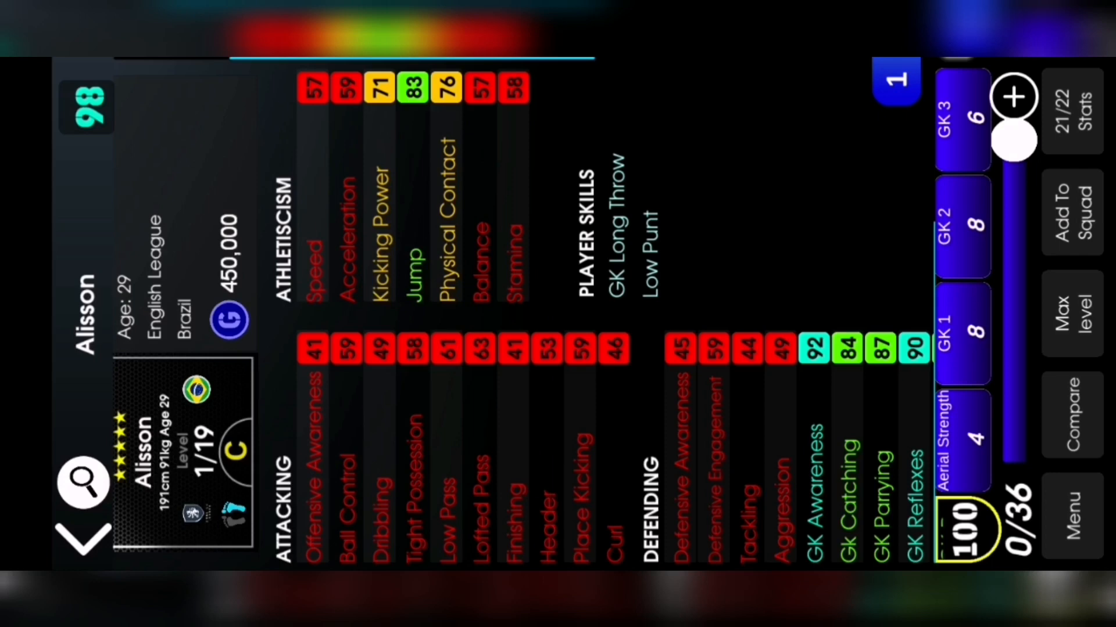
pyautogui.hscroll(3)
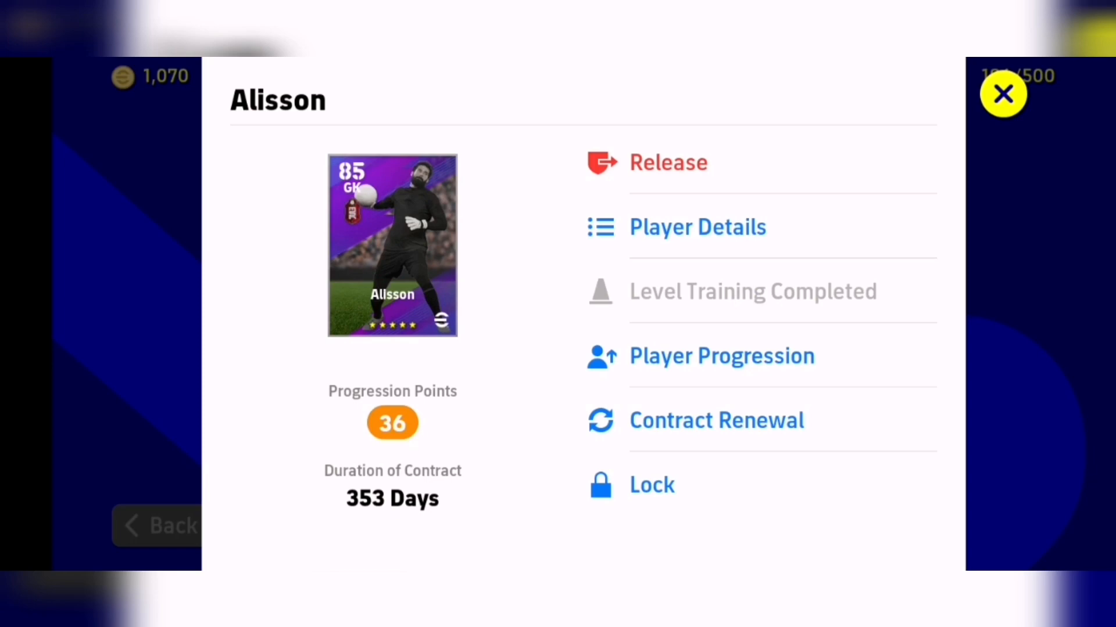
# Spend 4 points raising Alisson's Team Playstyle Proficiency to 99, leaving 32 points
pyautogui.click(721, 356)
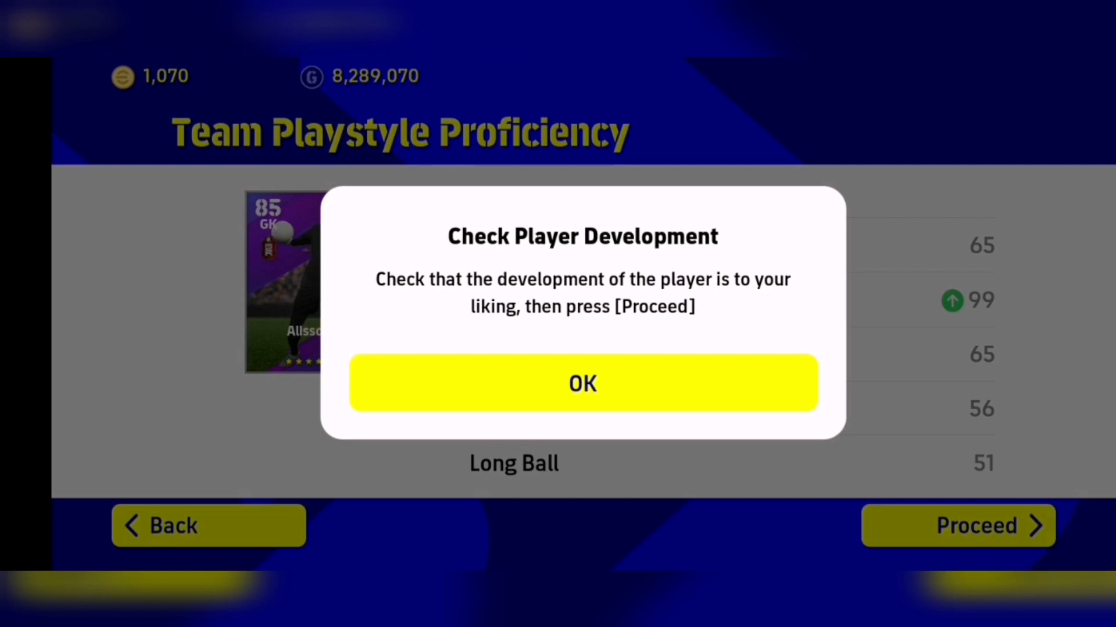
pyautogui.click(582, 383)
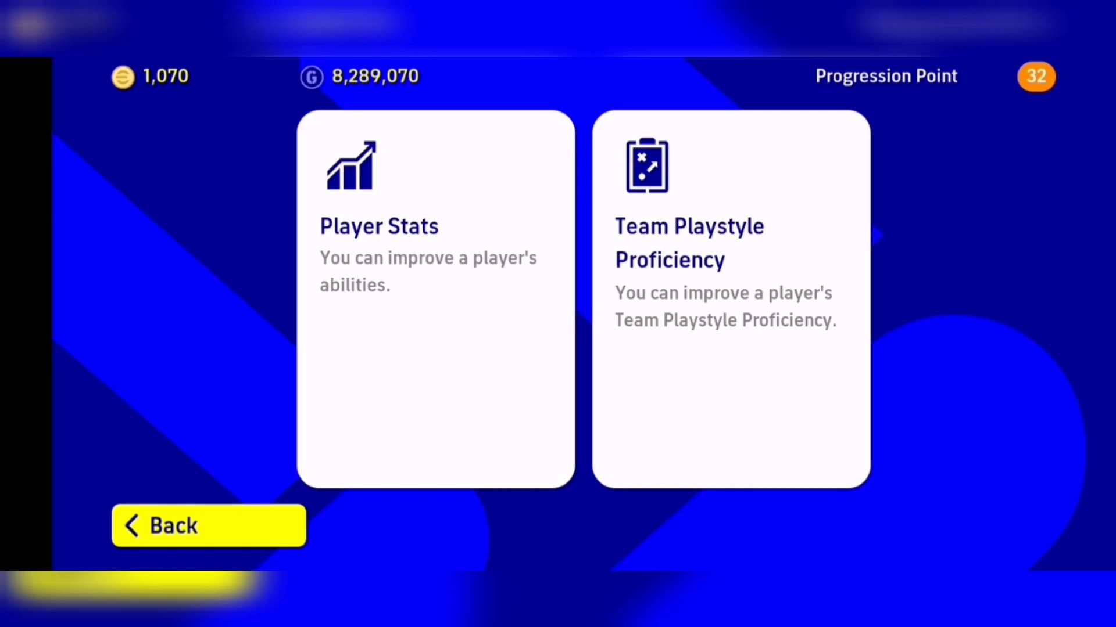
# Spend Alisson's stat points to reach 94 and swap him into goal for Casillas
pyautogui.click(434, 297)
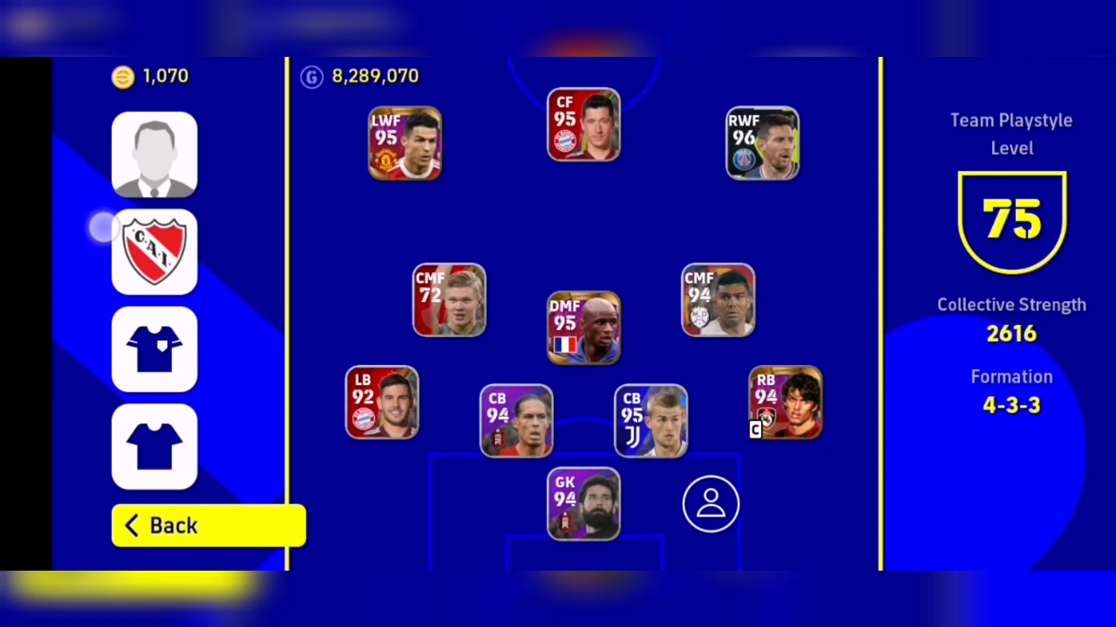
# Exit eFootball to the phone's home screen
pyautogui.click(583, 504)
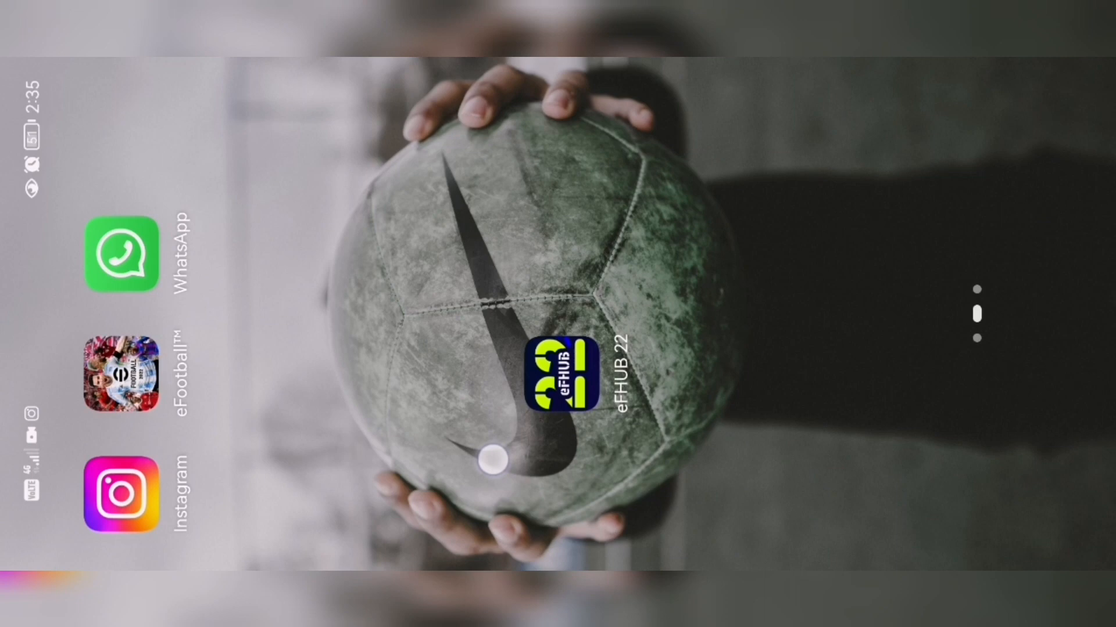
# Reopen eFHUB 22 on Alisson's page and begin a new player search
pyautogui.click(566, 379)
pyautogui.write('m')
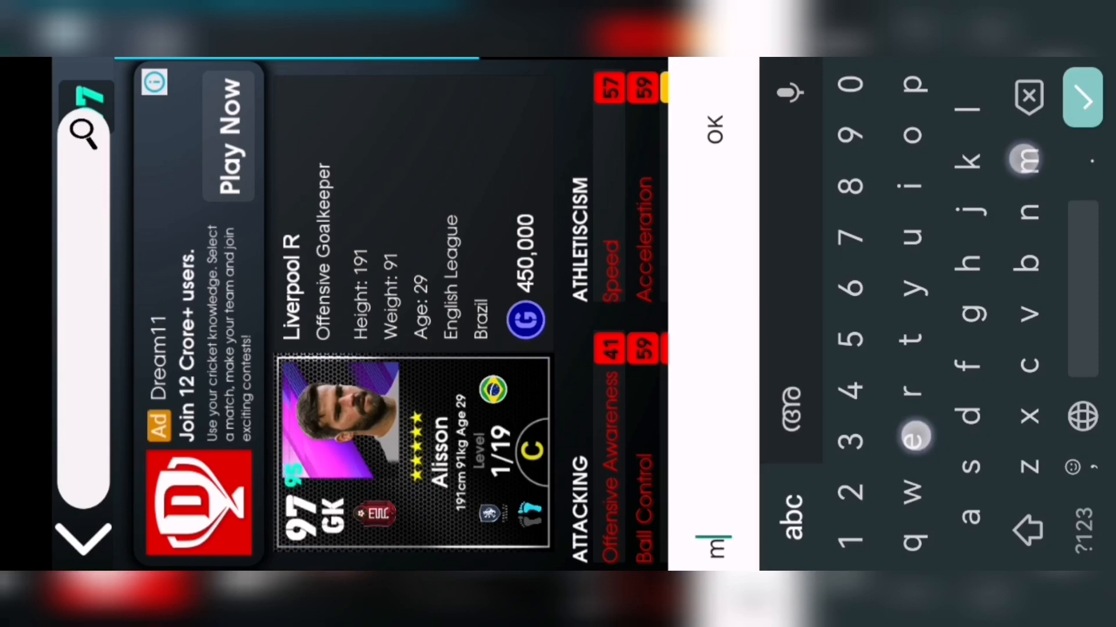